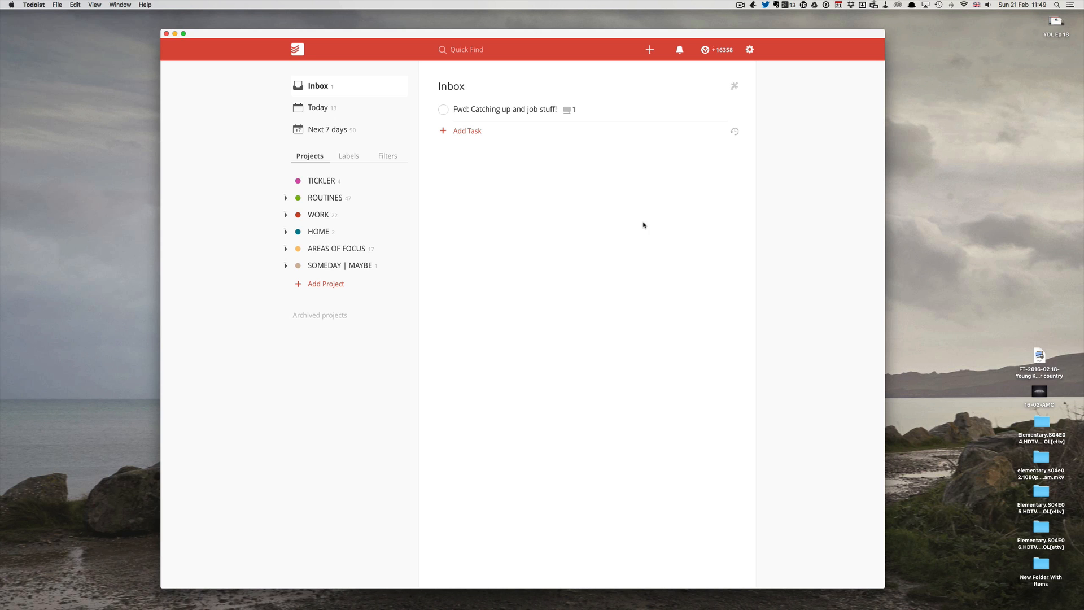
mouse_move(375, 133)
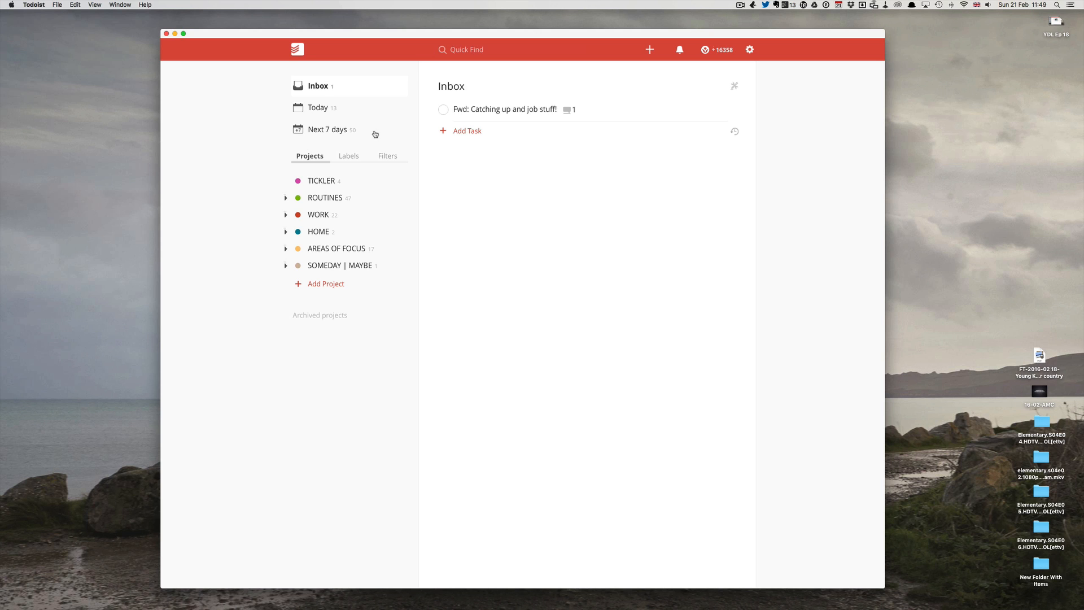
Step: View the Inbox project's 'Email tasks to this project' address, then return to the Inbox list
click(319, 107)
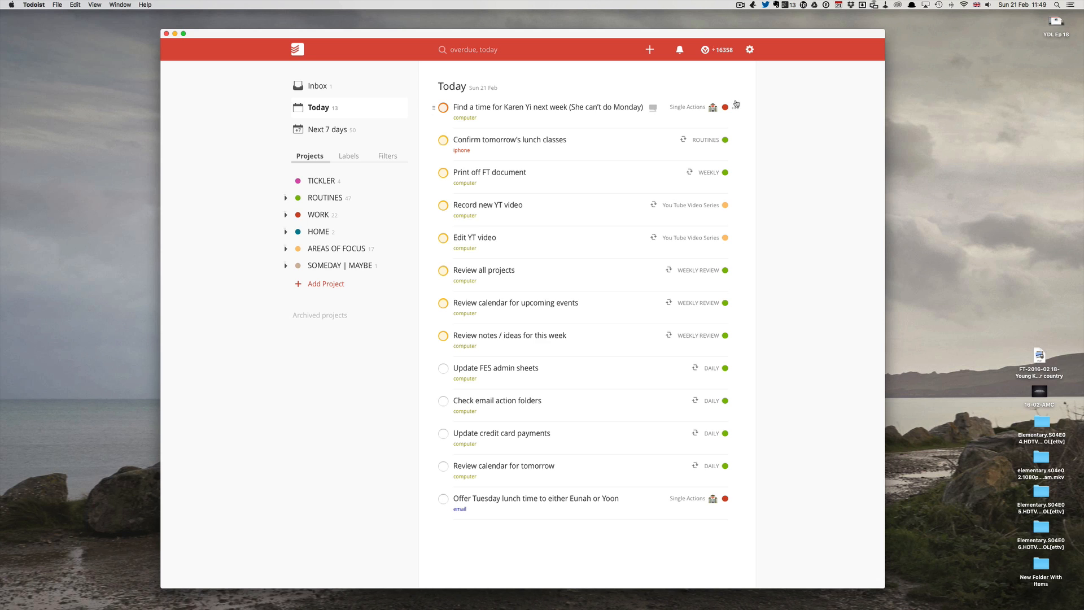
mouse_move(736, 92)
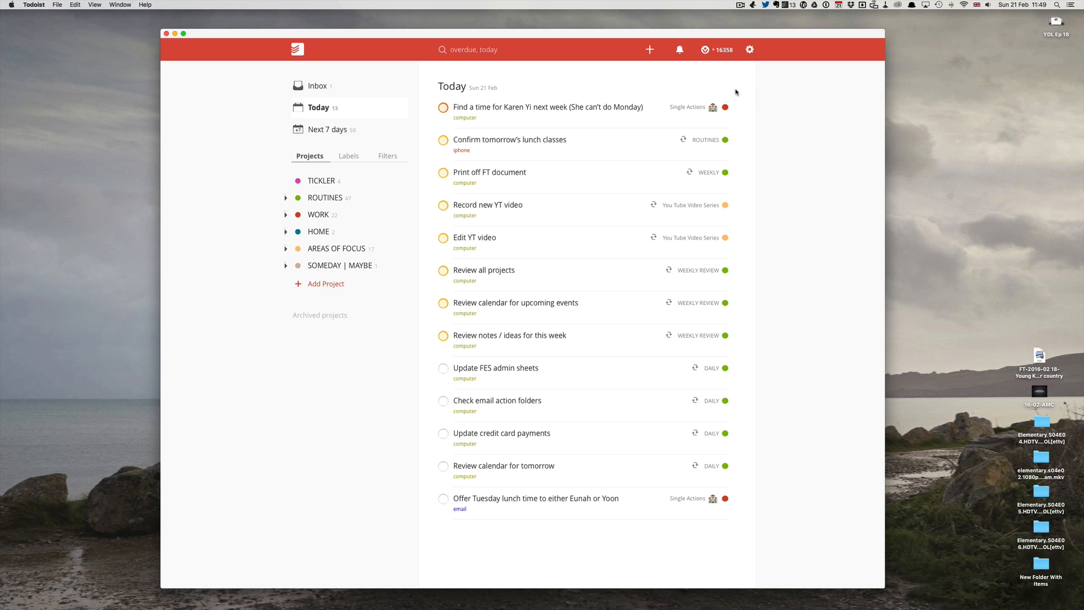
mouse_move(738, 88)
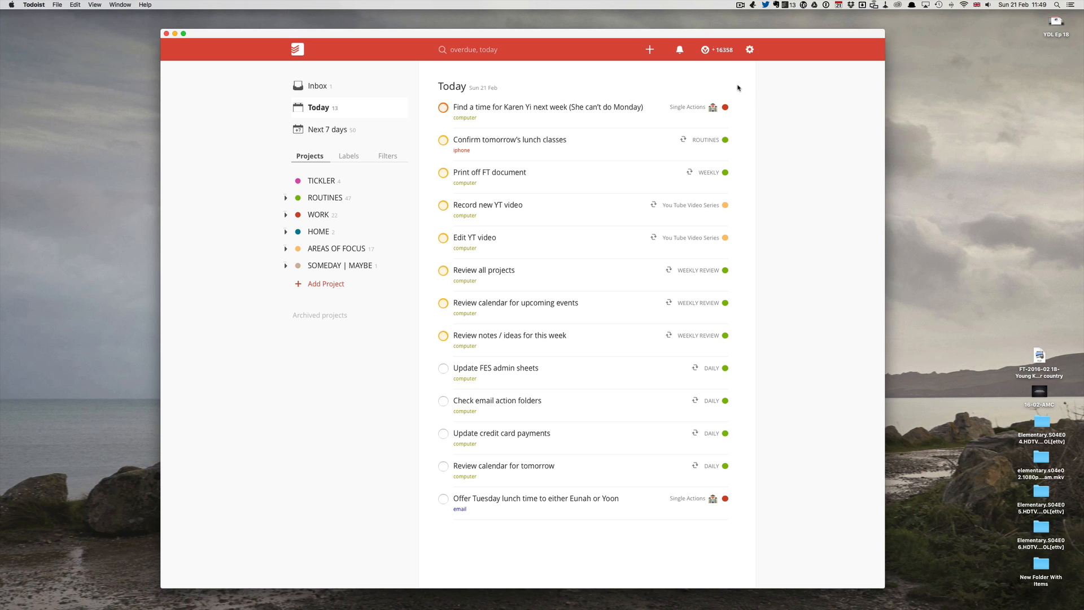
click(318, 86)
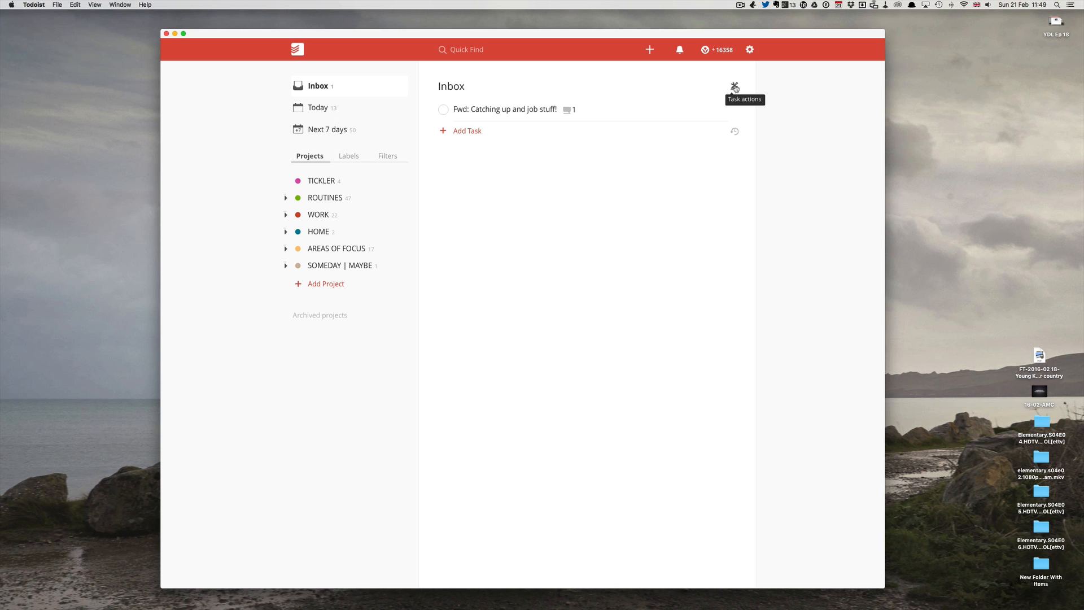
click(735, 86)
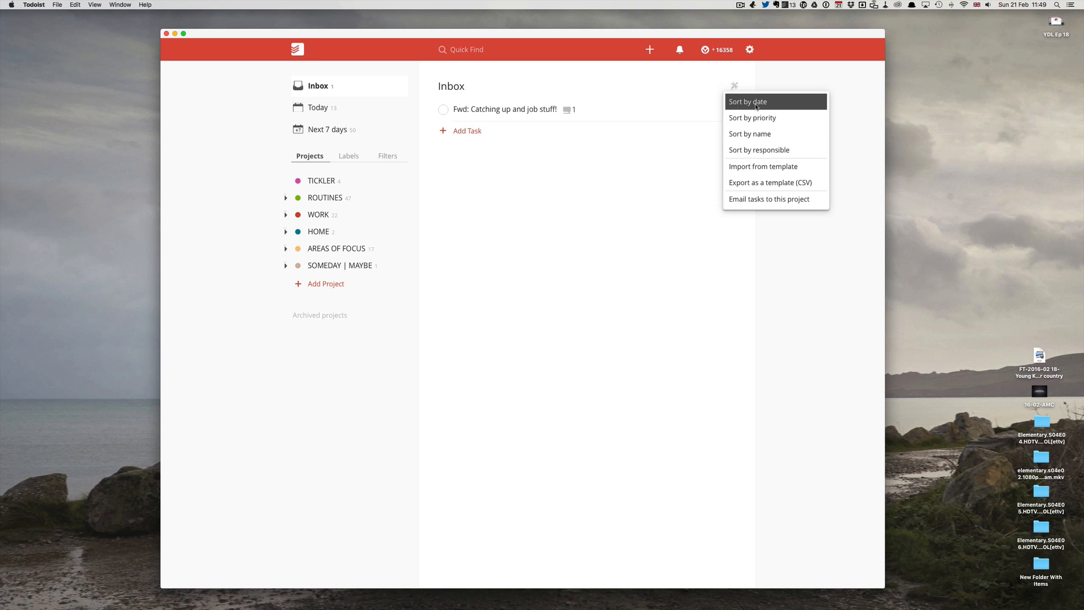
mouse_move(750, 133)
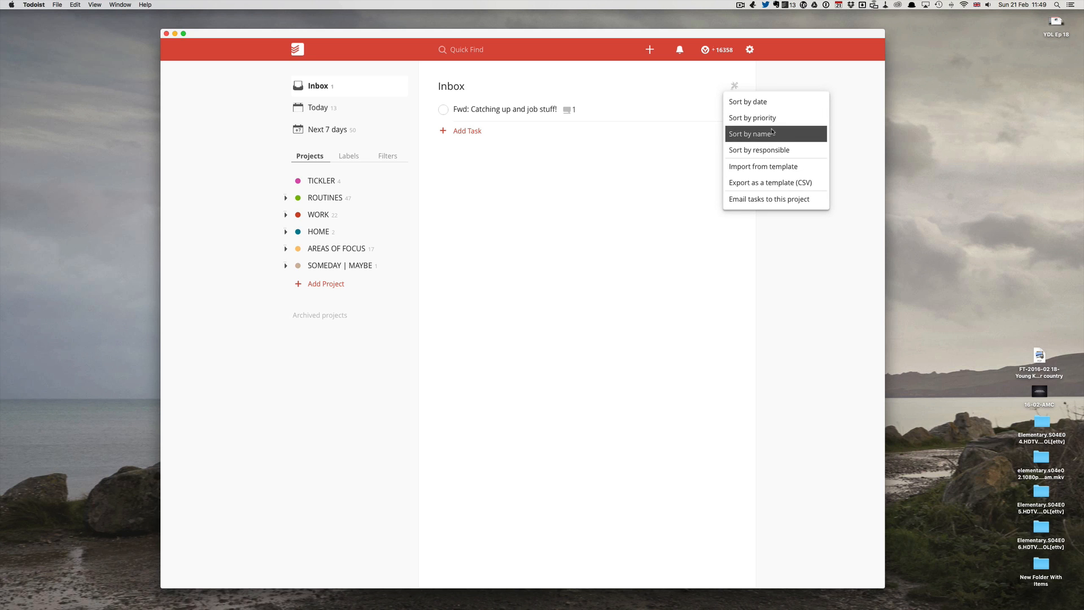
mouse_move(770, 199)
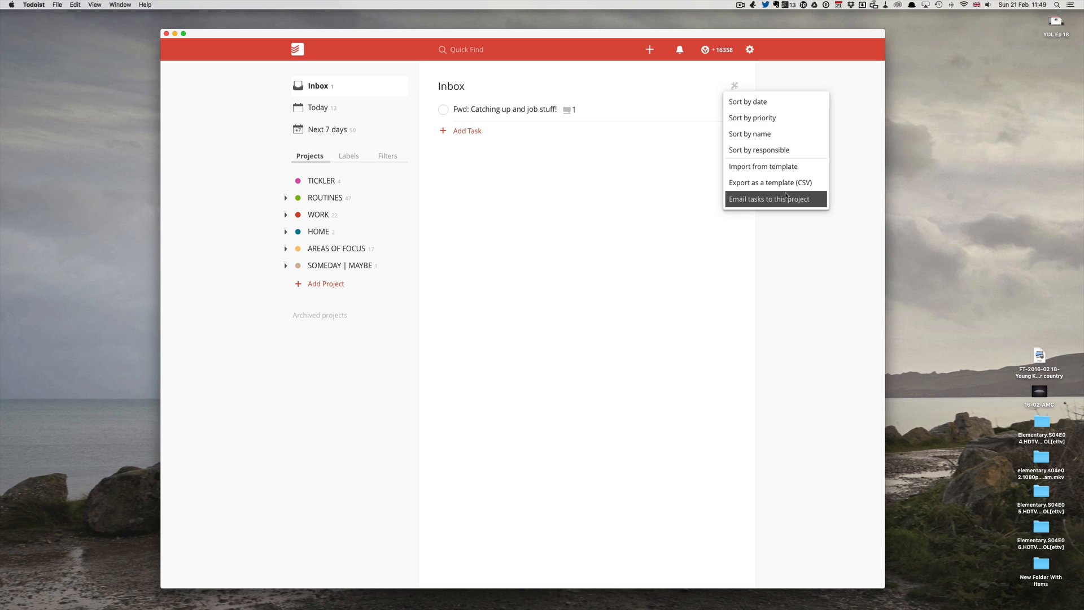
mouse_move(770, 201)
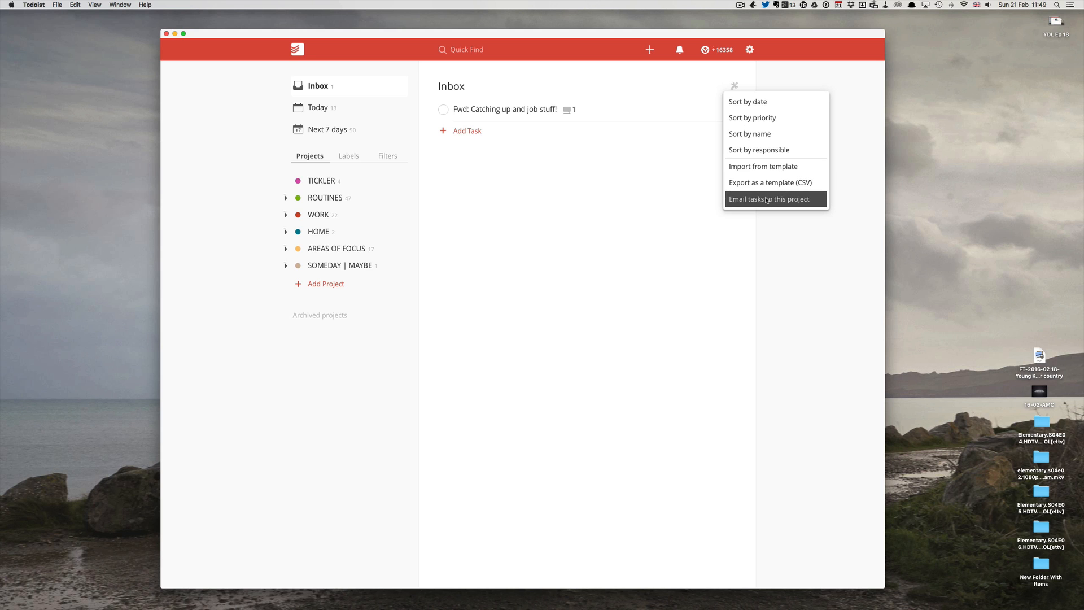
click(769, 199)
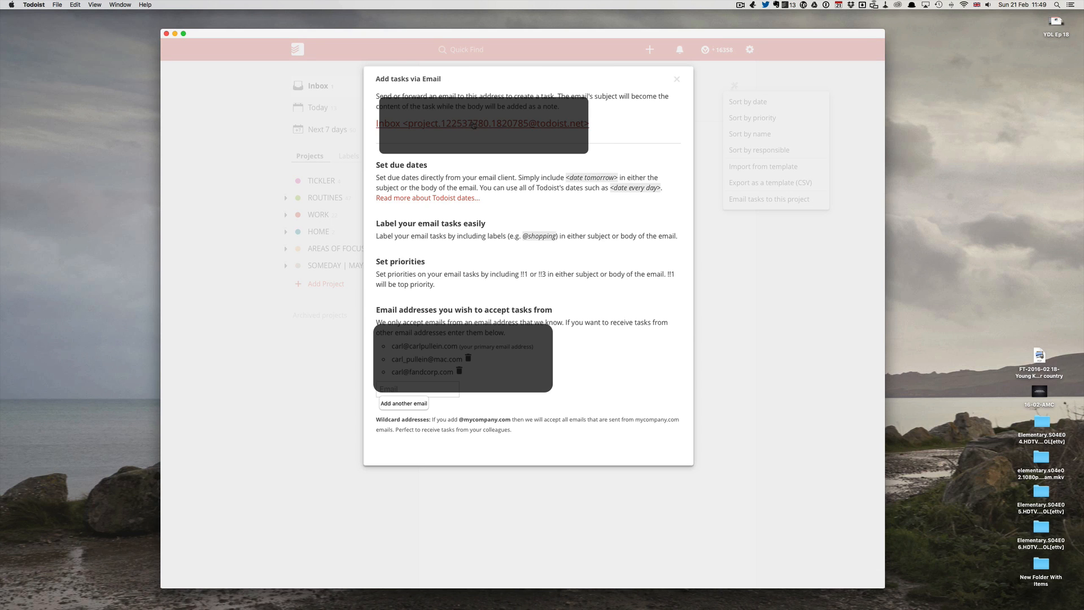
mouse_move(637, 122)
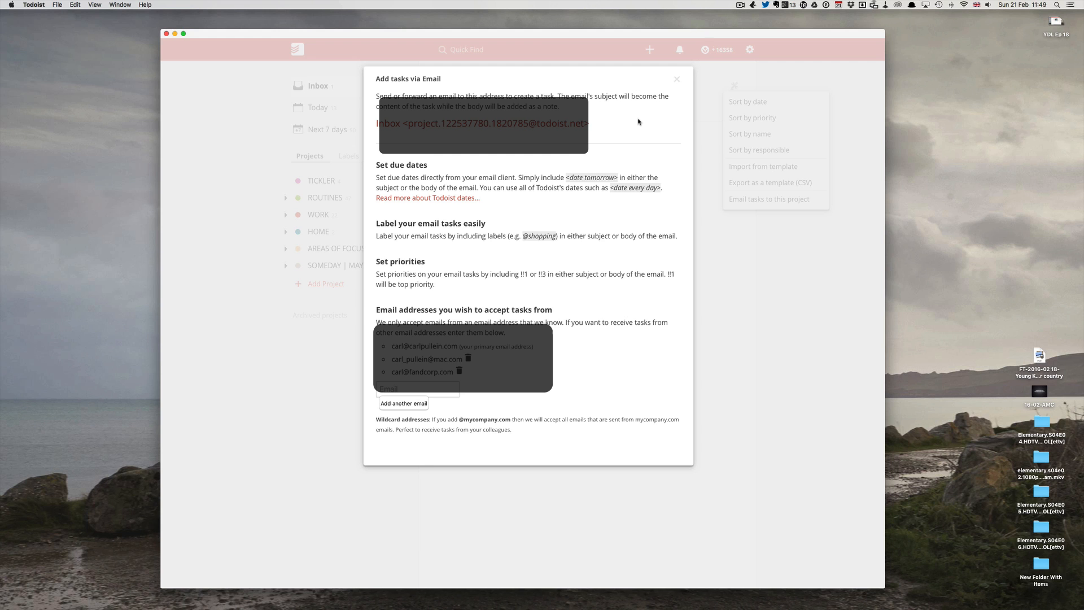
mouse_move(639, 122)
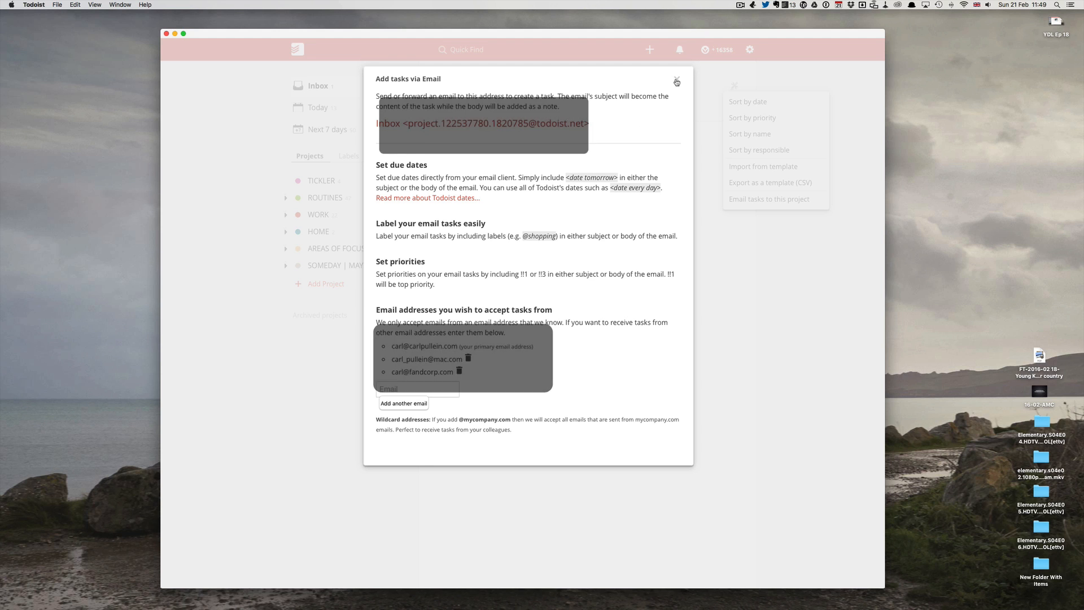
click(676, 81)
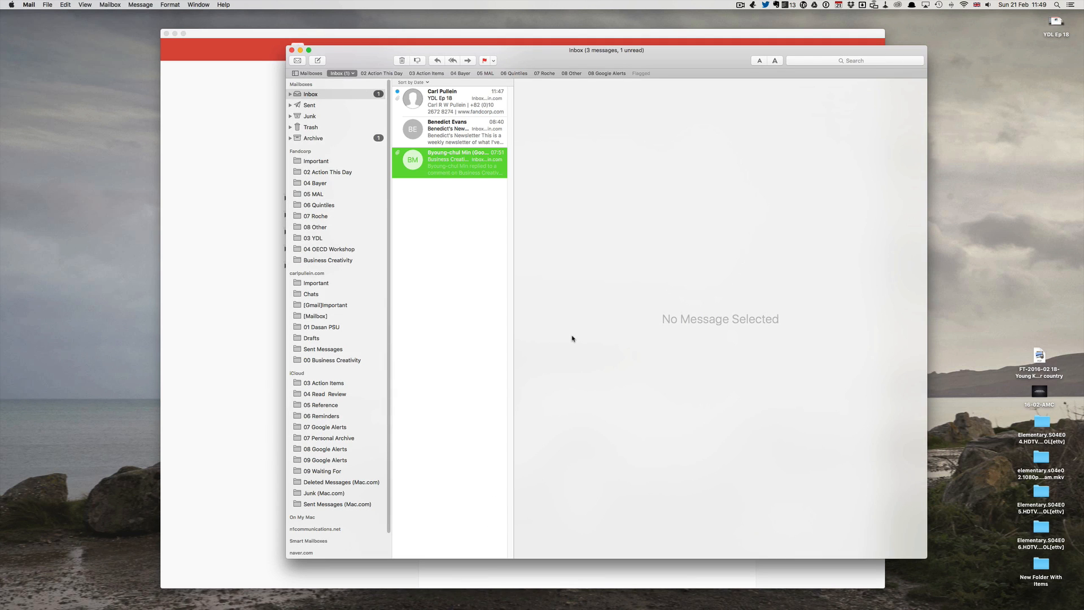
Step: Start a new Mail message addressed to the Todoist Inbox email address
click(449, 162)
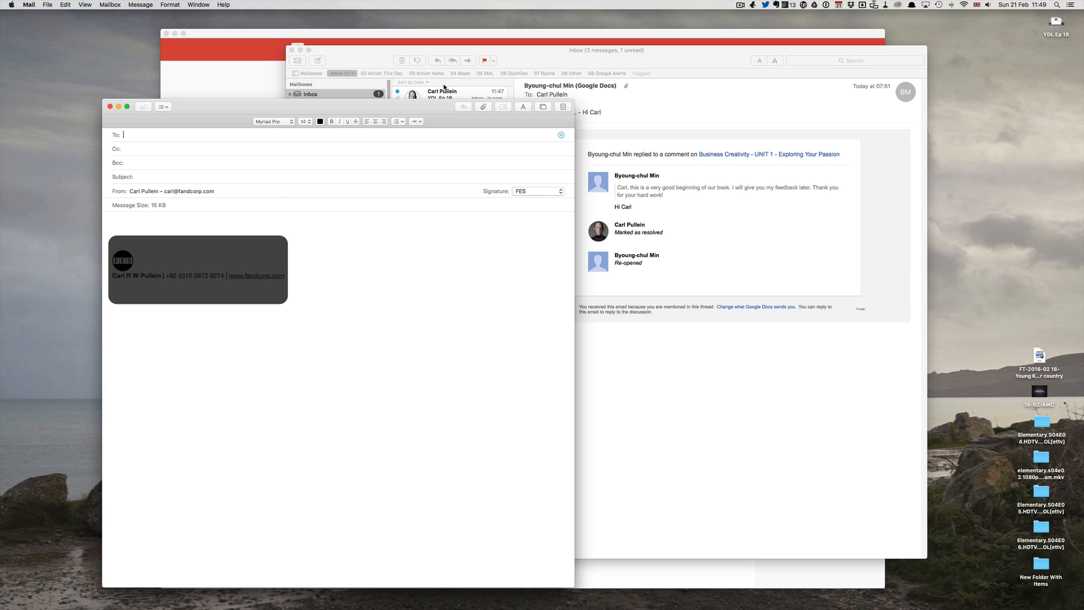
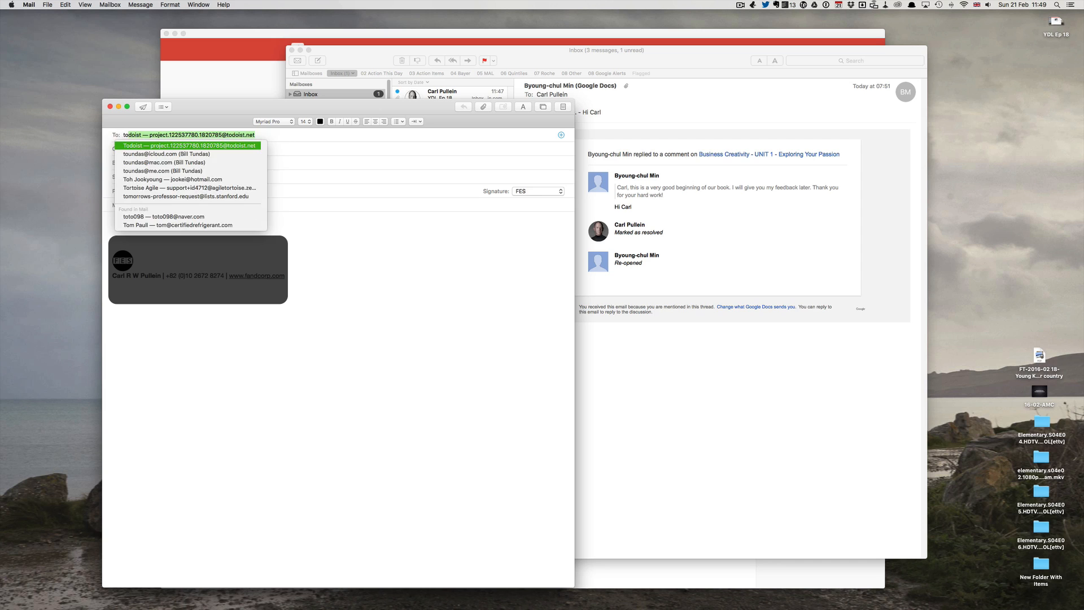
click(189, 146)
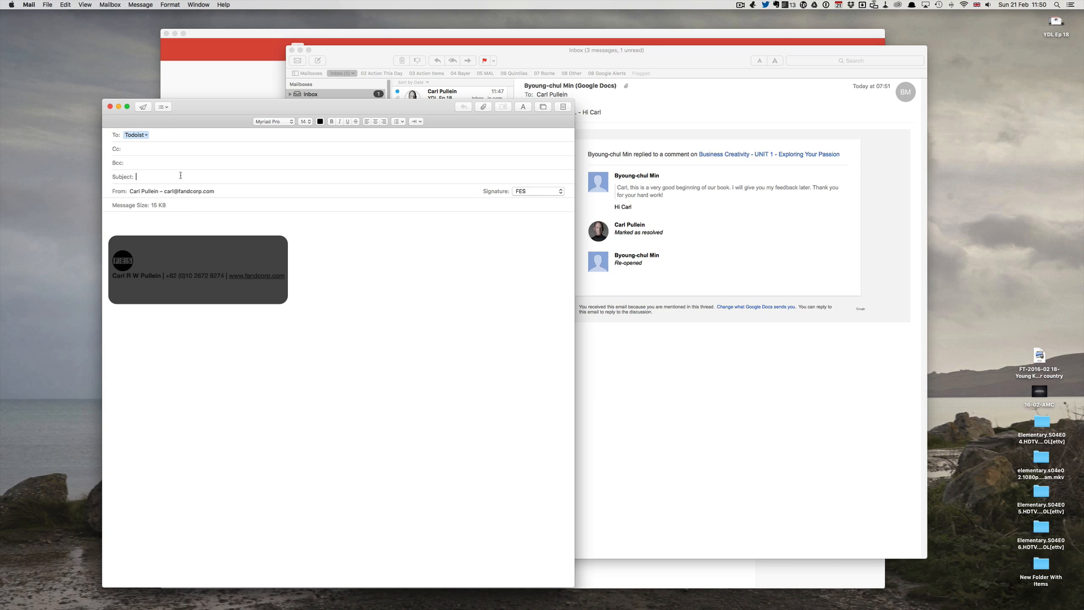
Step: Give the message the subject 'Test task' and the body 'Test task for demo'
text(Test task)
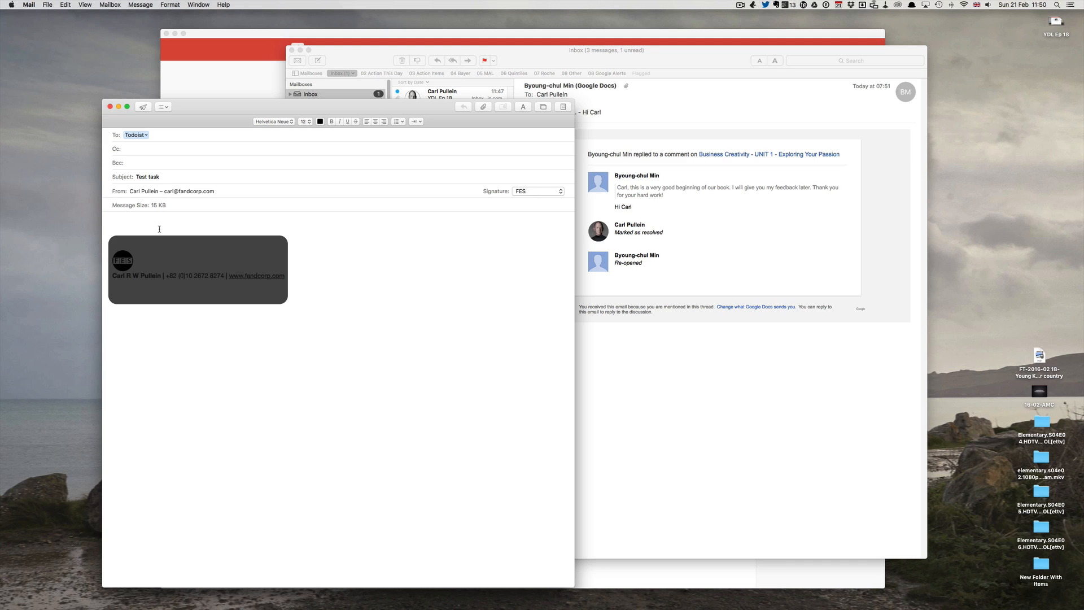
text(Test task)
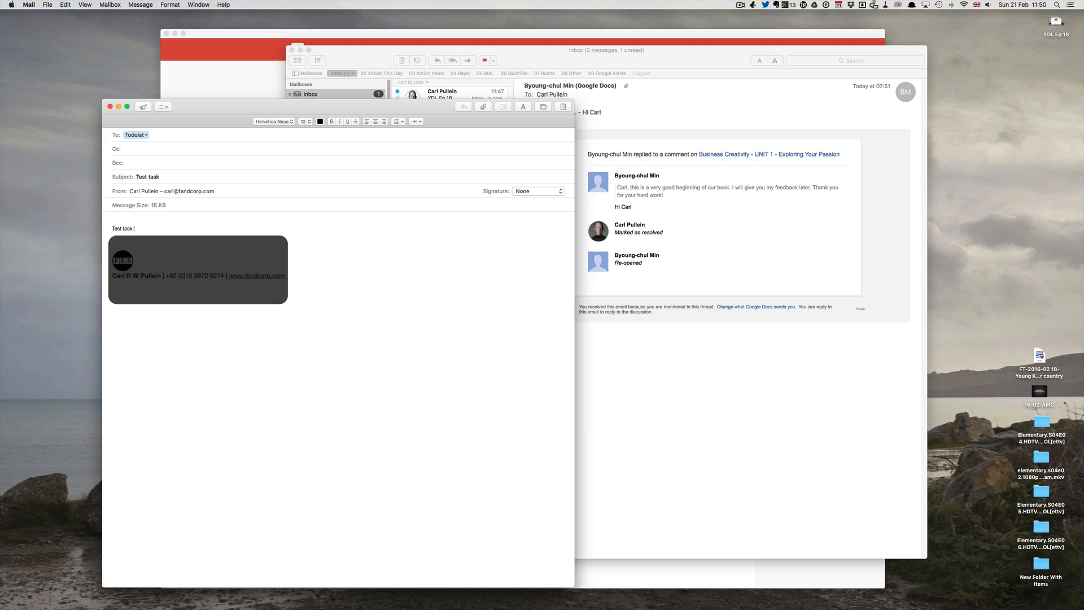
text(for de)
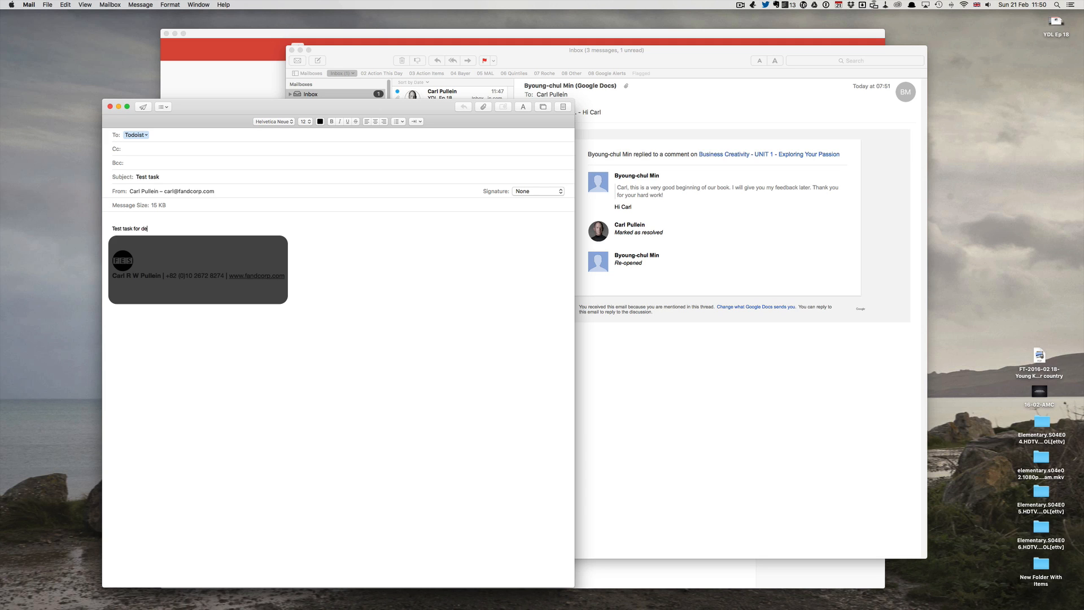
text(mo)
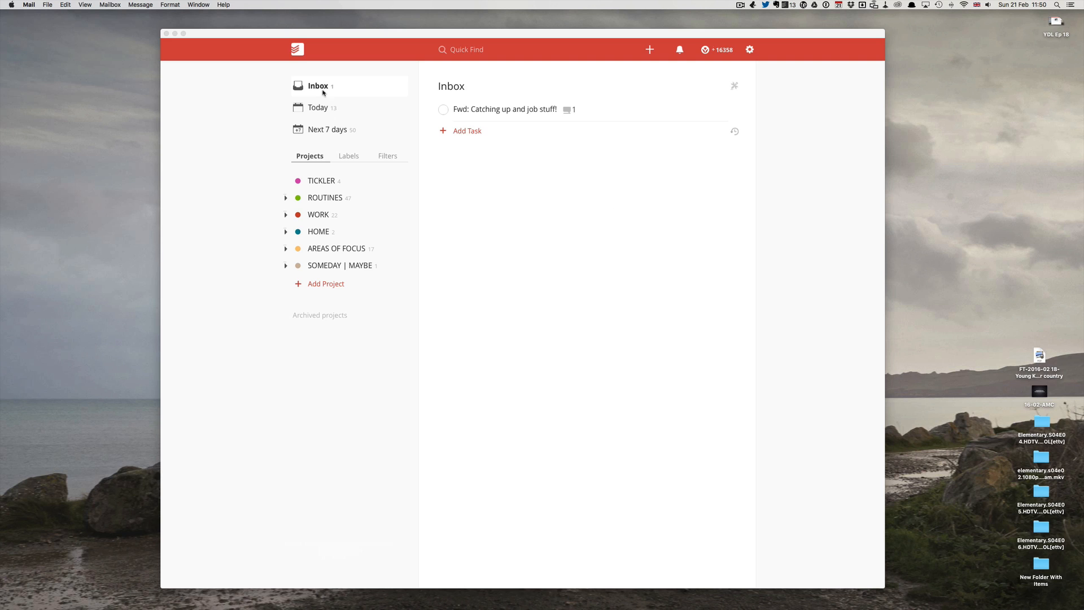
mouse_move(528, 418)
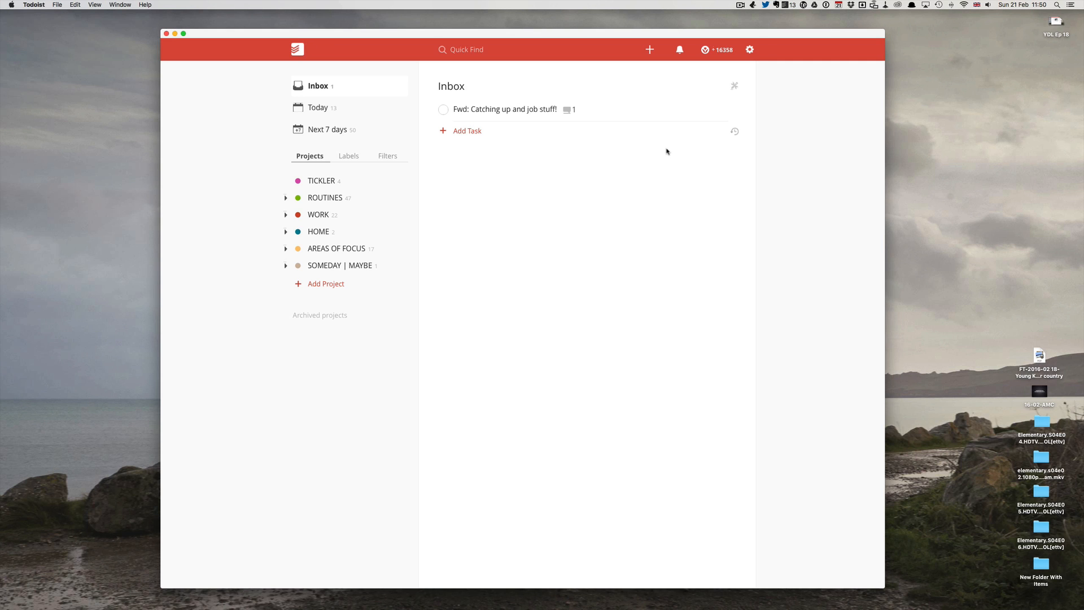
Step: Refresh the Inbox so the emailed 'Test task' appears and save it unchanged
click(750, 49)
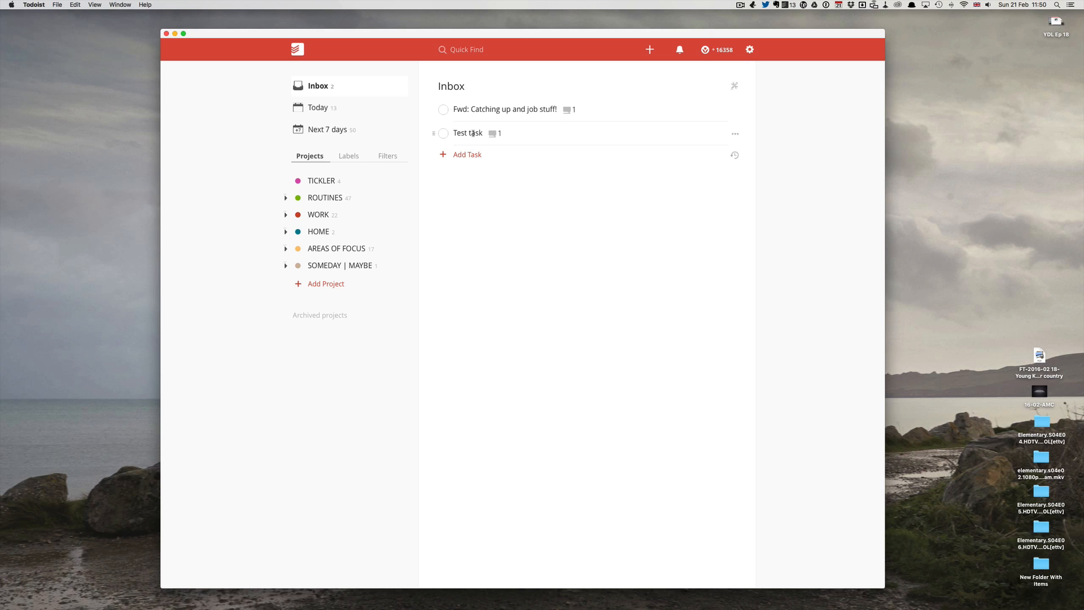
click(467, 133)
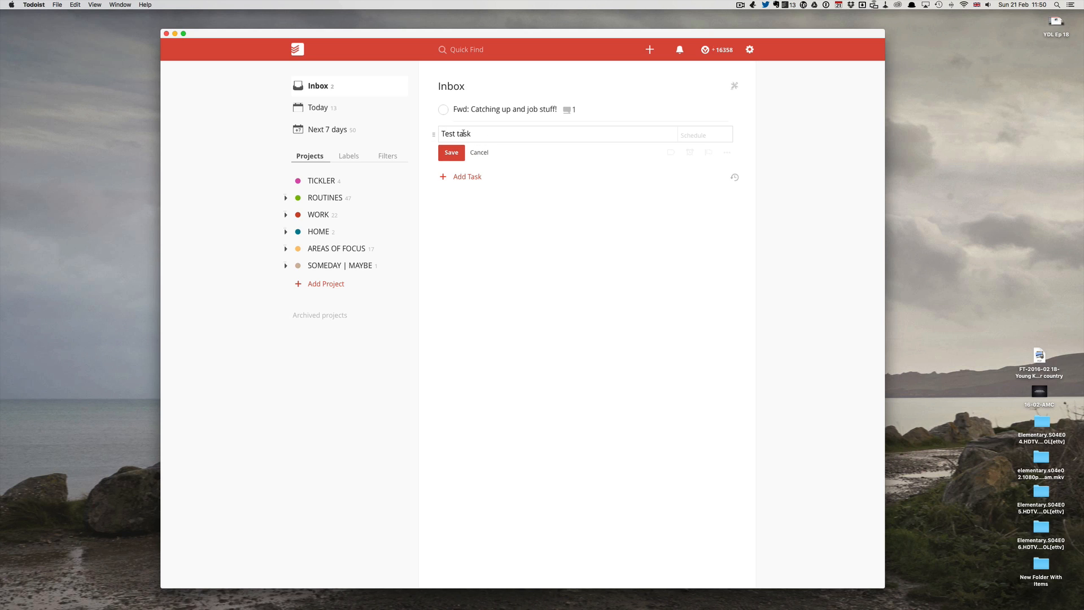
mouse_move(522, 221)
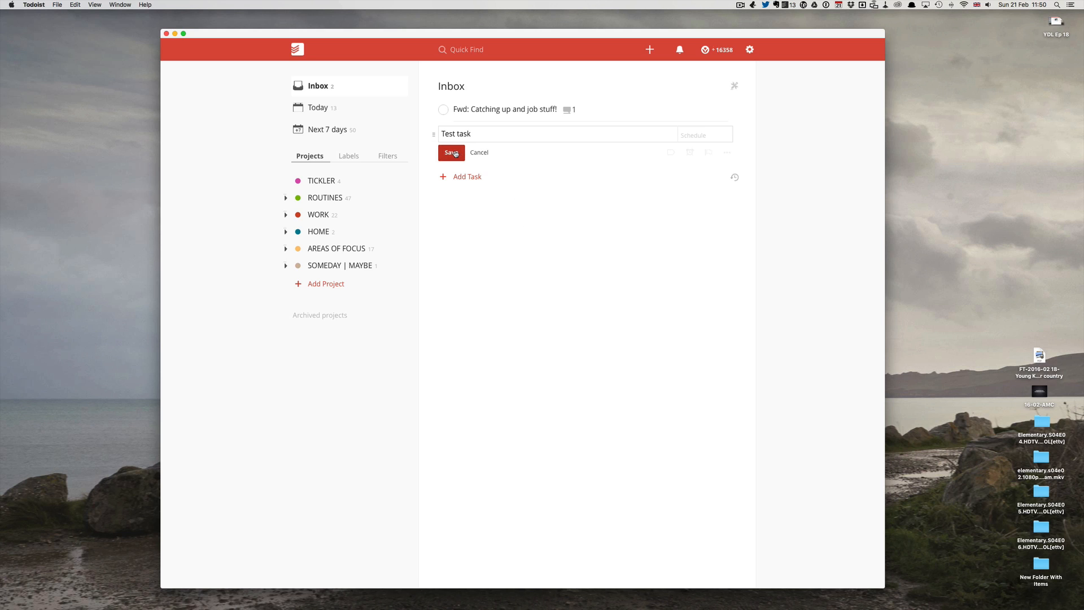
click(452, 153)
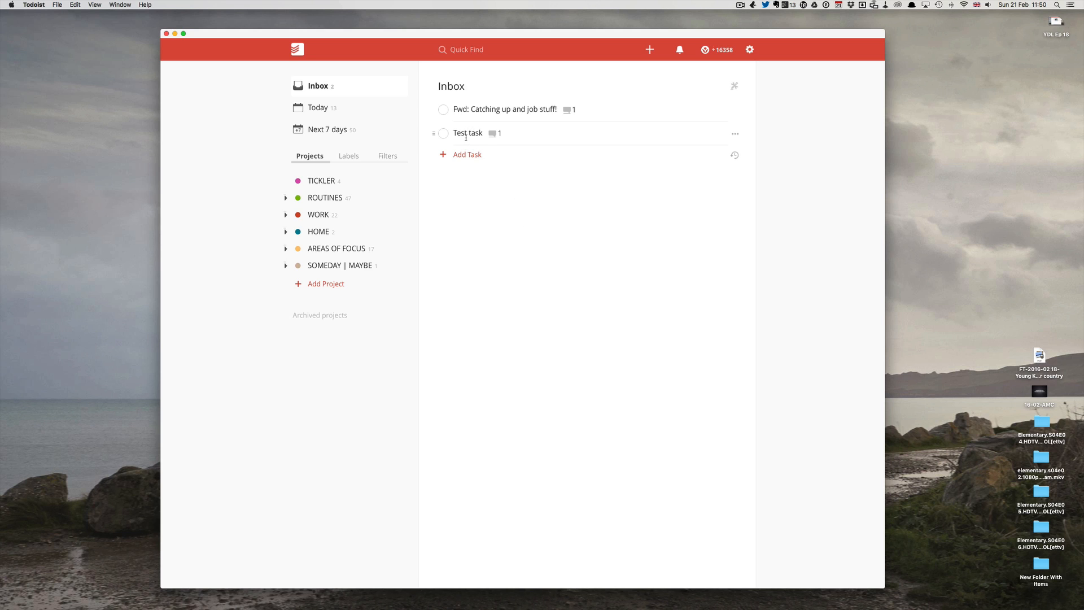
mouse_move(509, 156)
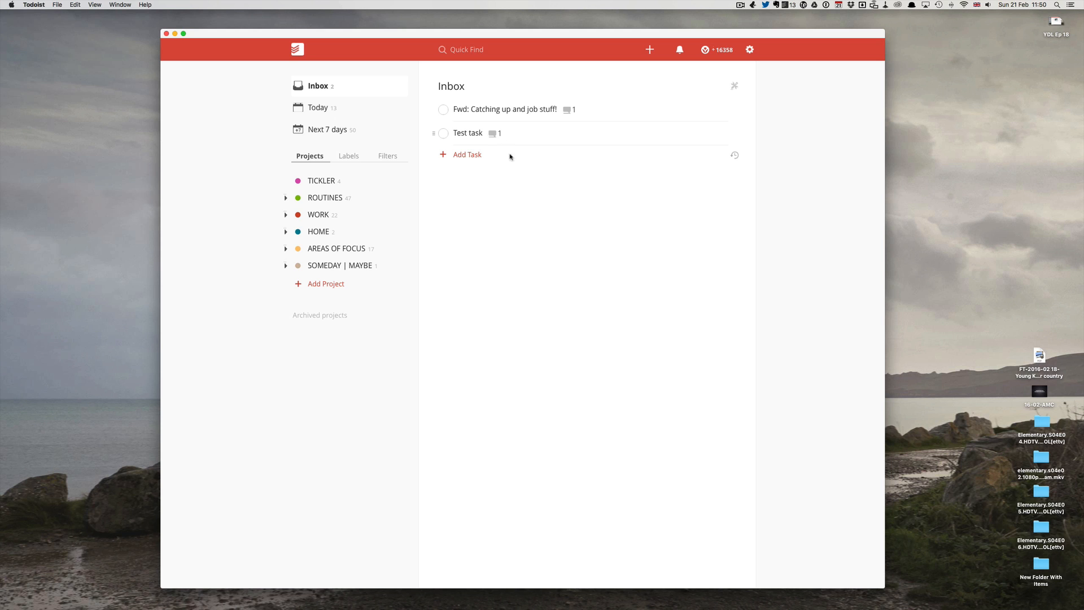
Step: Review Test task's comment holding the email body and attached image
click(495, 133)
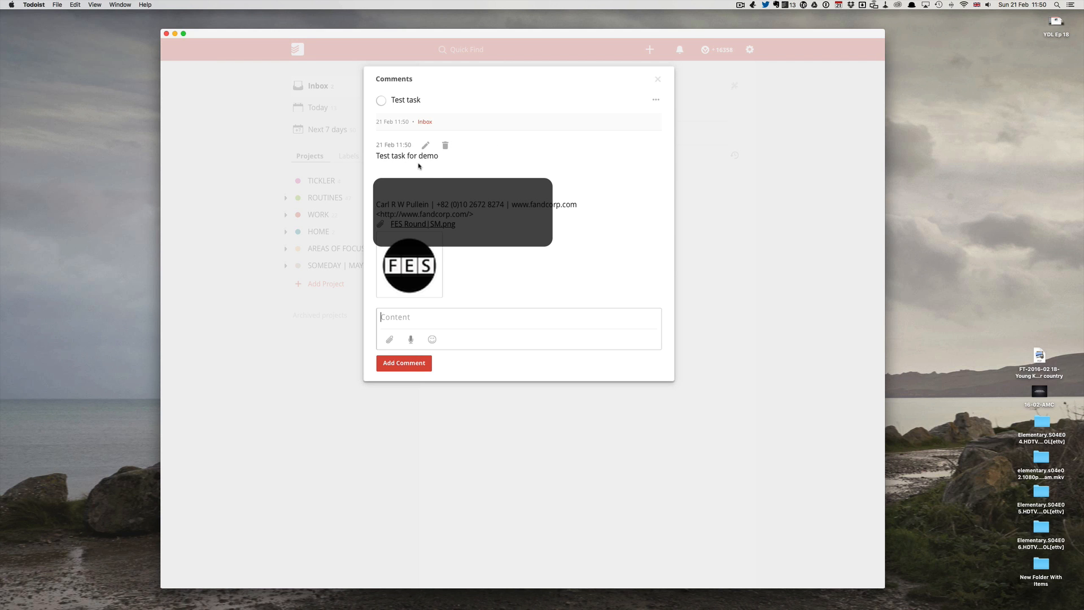
mouse_move(427, 264)
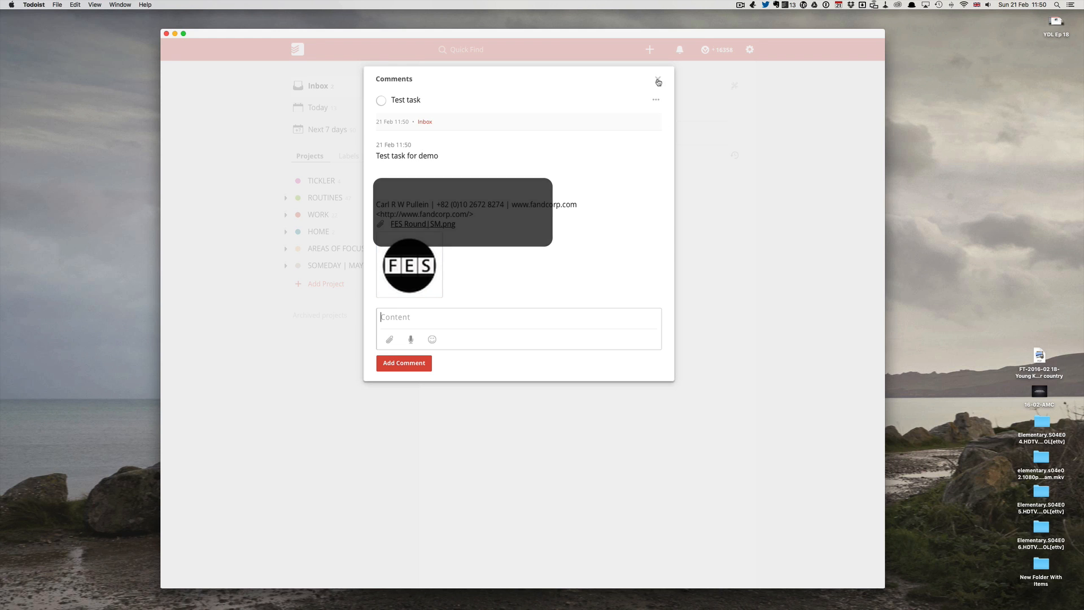
click(658, 81)
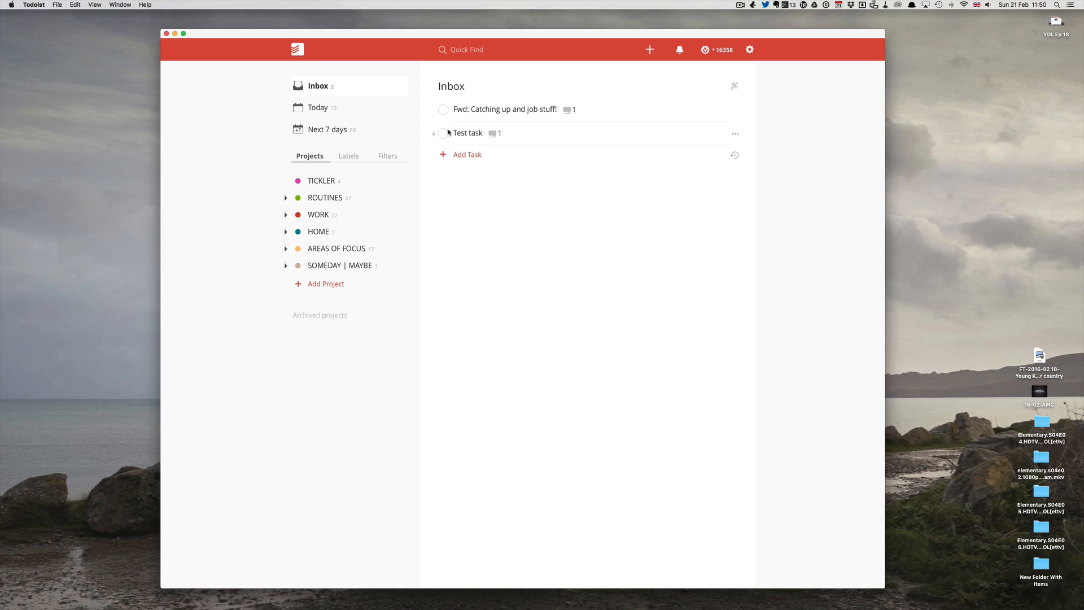
Step: Complete 'Test task', leaving only the forwarded catch-up task in the Inbox
click(443, 134)
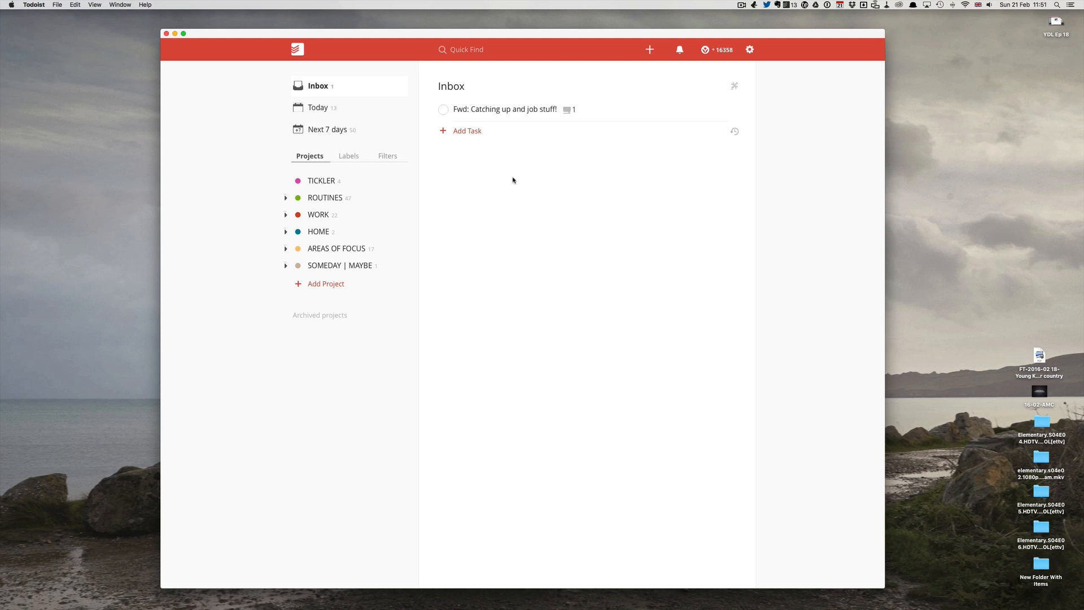
mouse_move(571, 124)
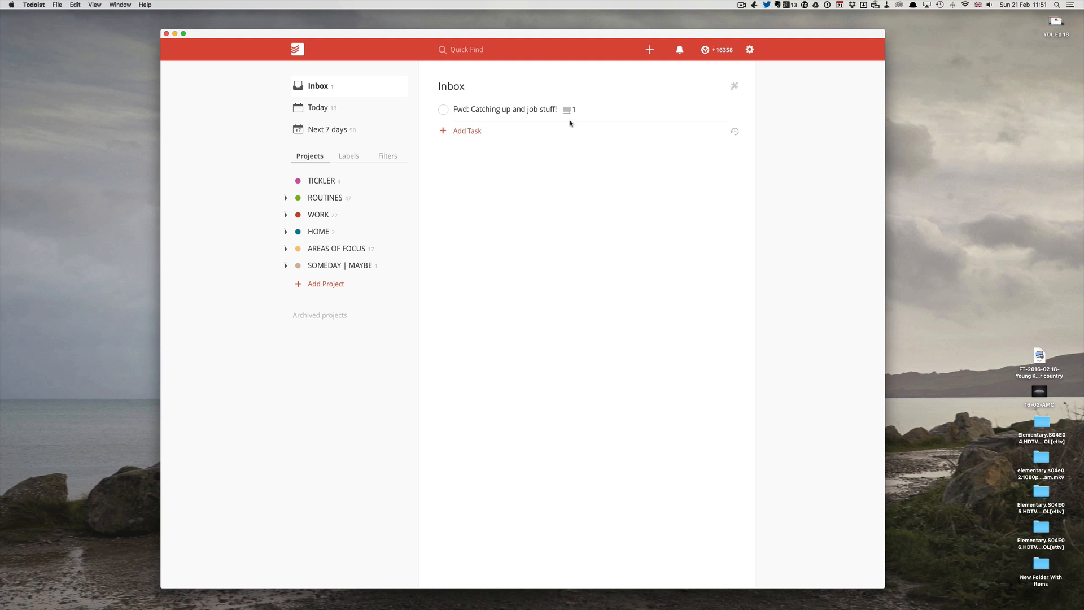
click(567, 109)
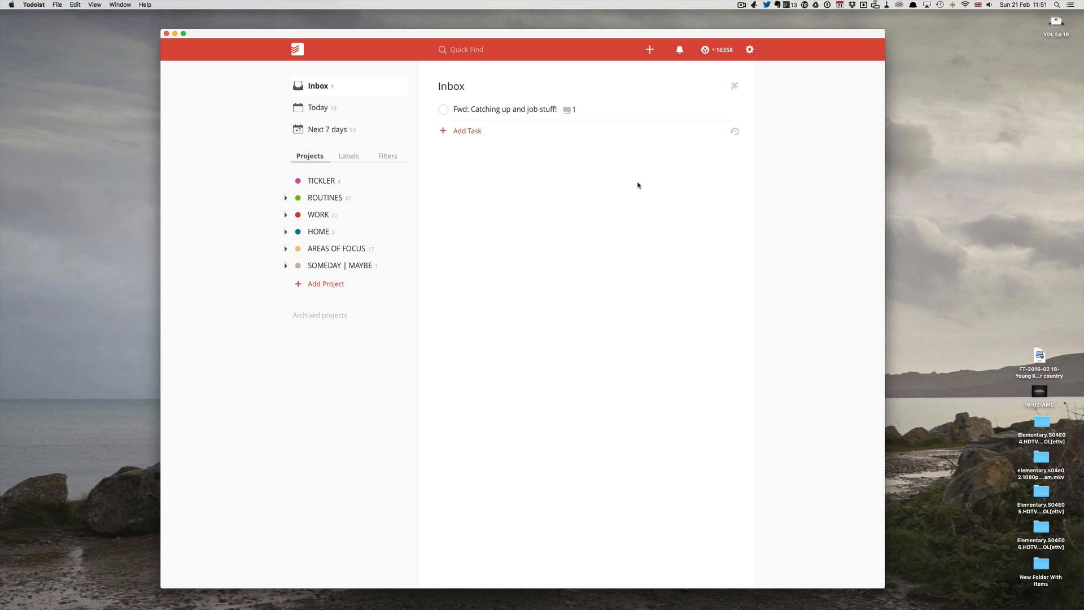
mouse_move(763, 105)
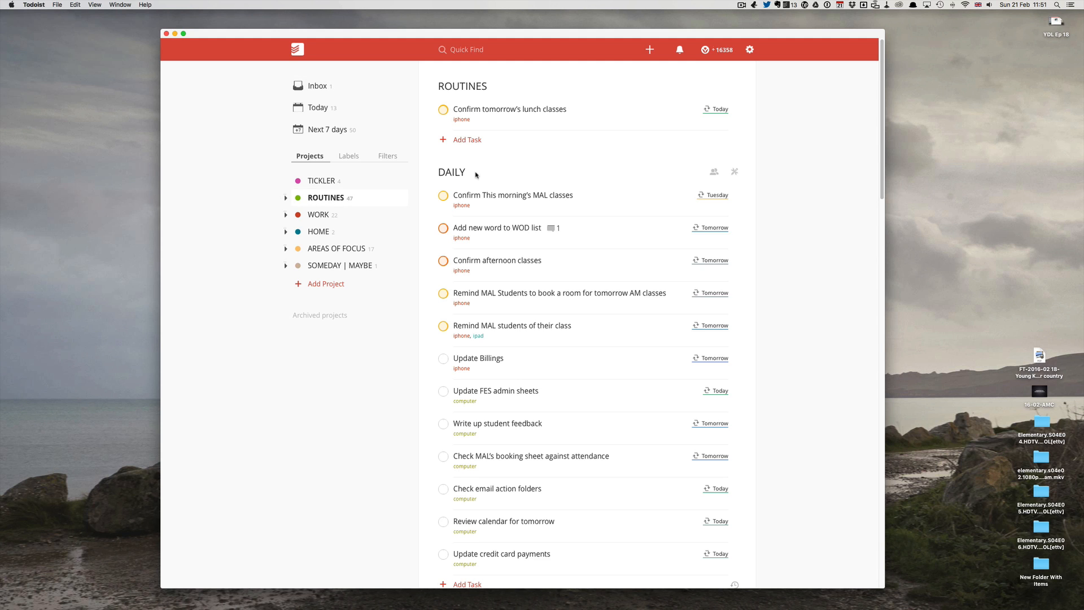
mouse_move(733, 172)
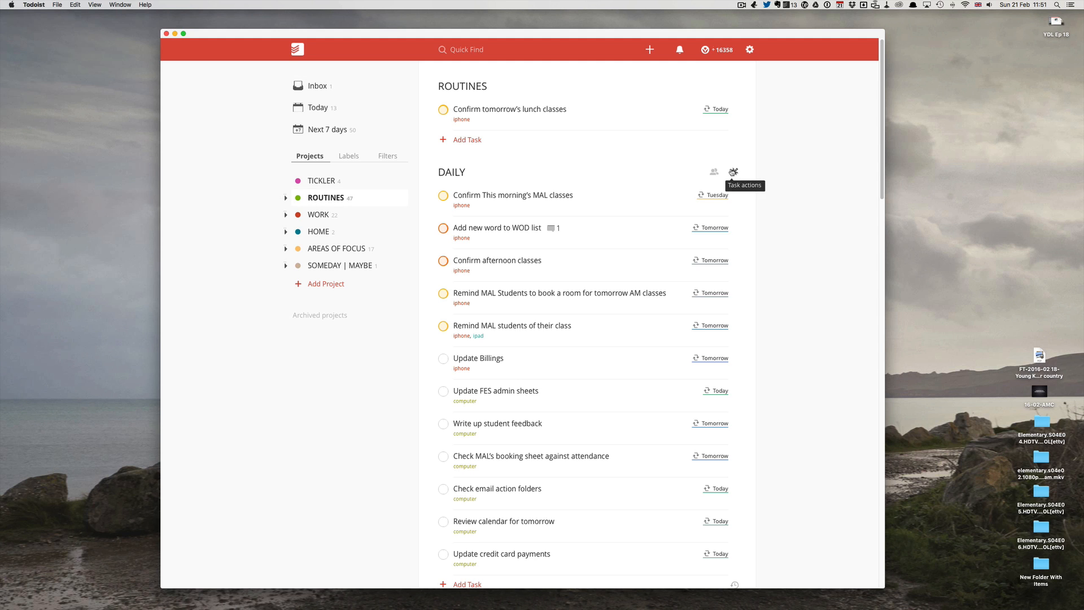
mouse_move(768, 125)
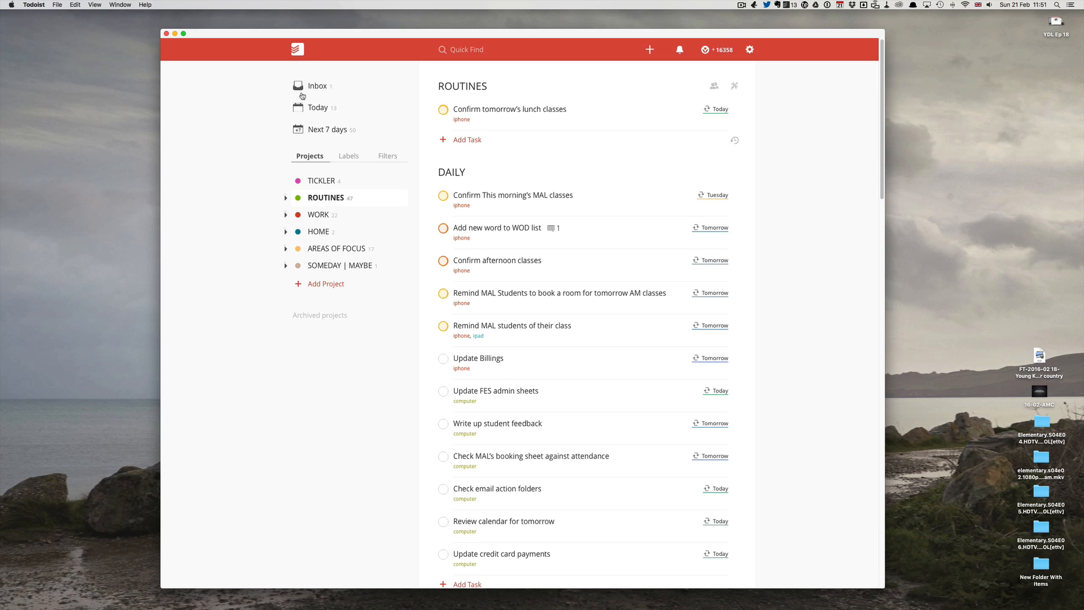
click(317, 86)
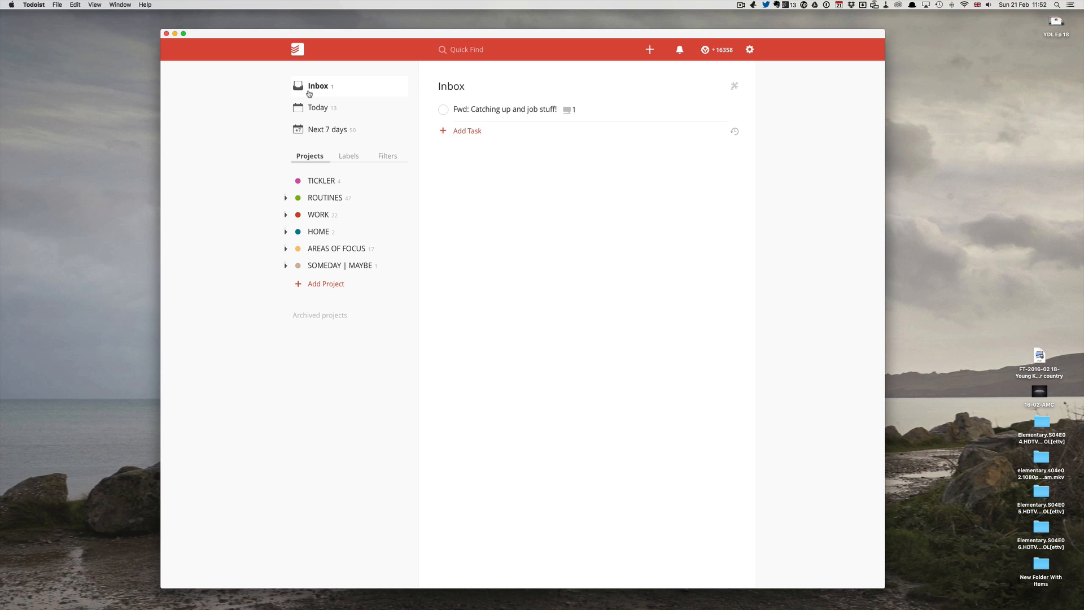
mouse_move(492, 42)
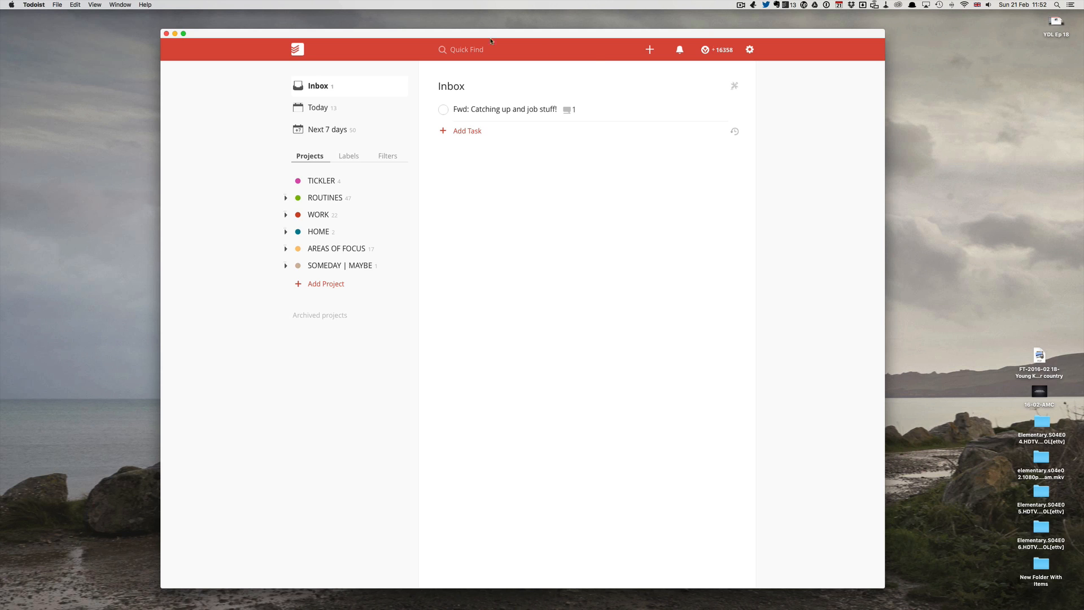
click(740, 5)
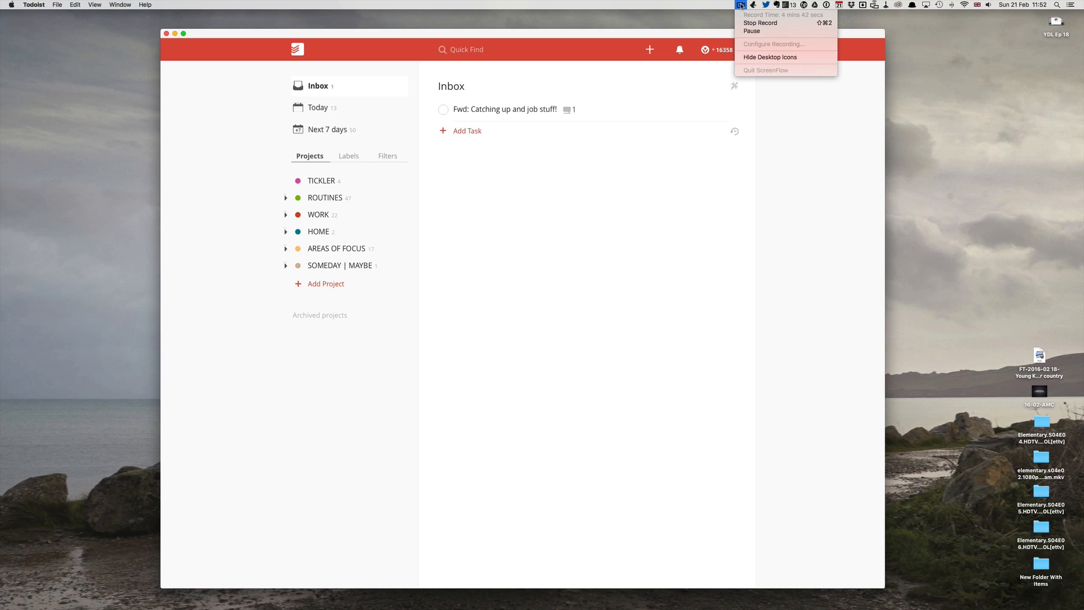